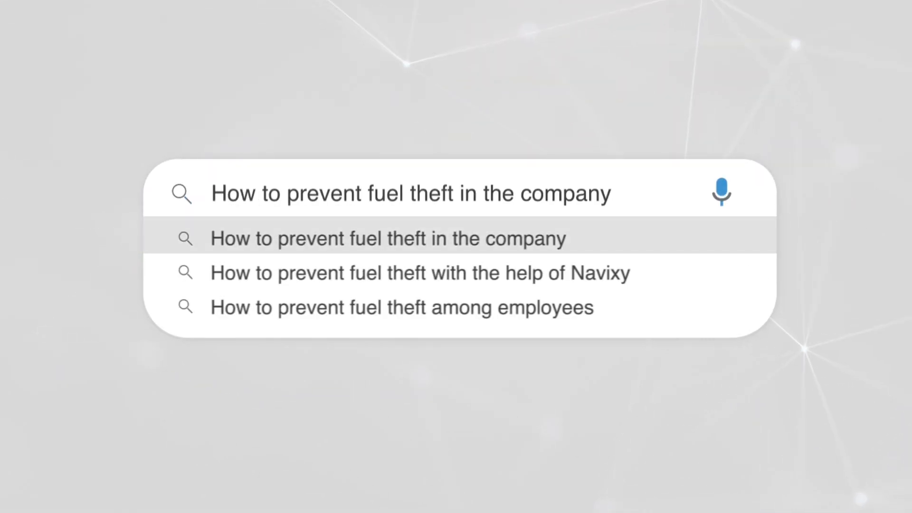
# - Save a 'Fuel level' measurement sensor on Analog sensor #1 with a liters calibration table
pyautogui.click(420, 273)
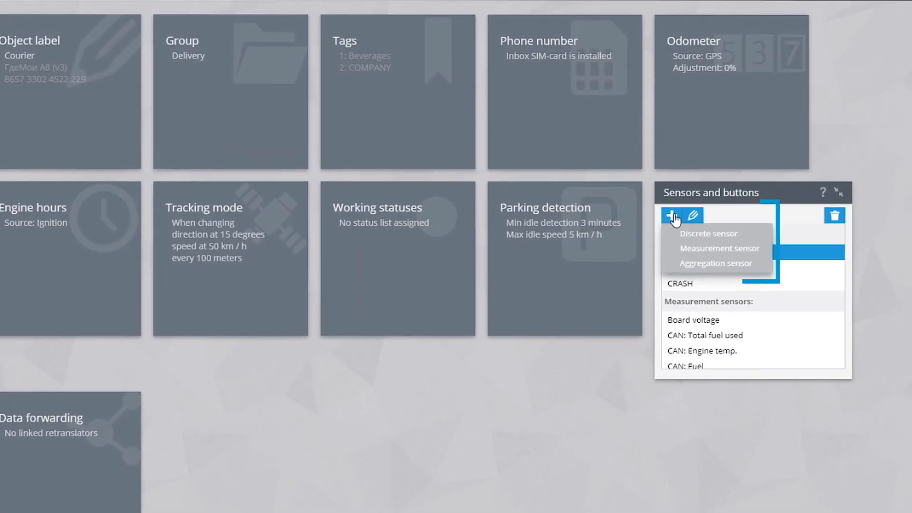
pyautogui.click(719, 248)
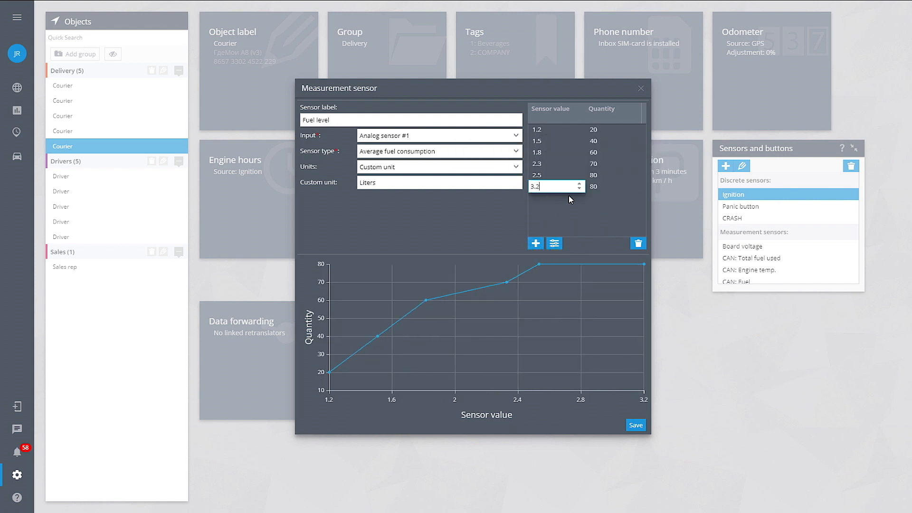
pyautogui.click(614, 186)
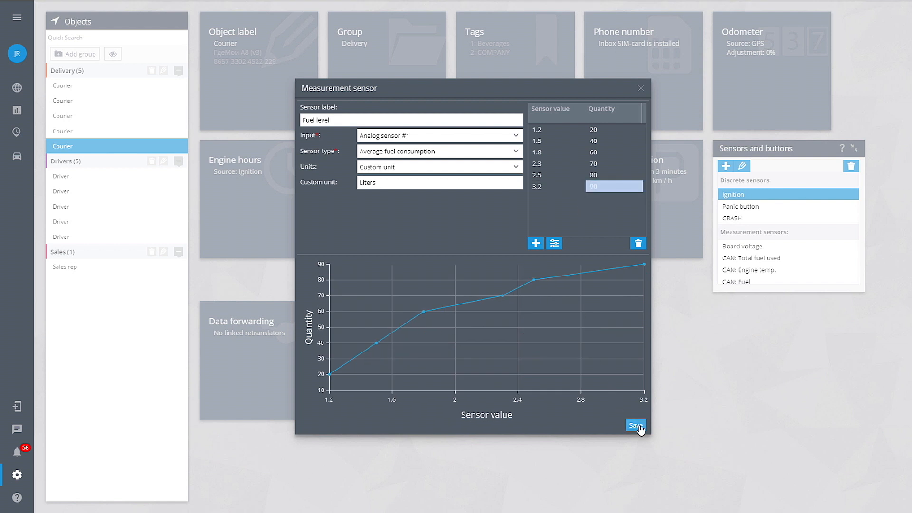
pyautogui.click(634, 425)
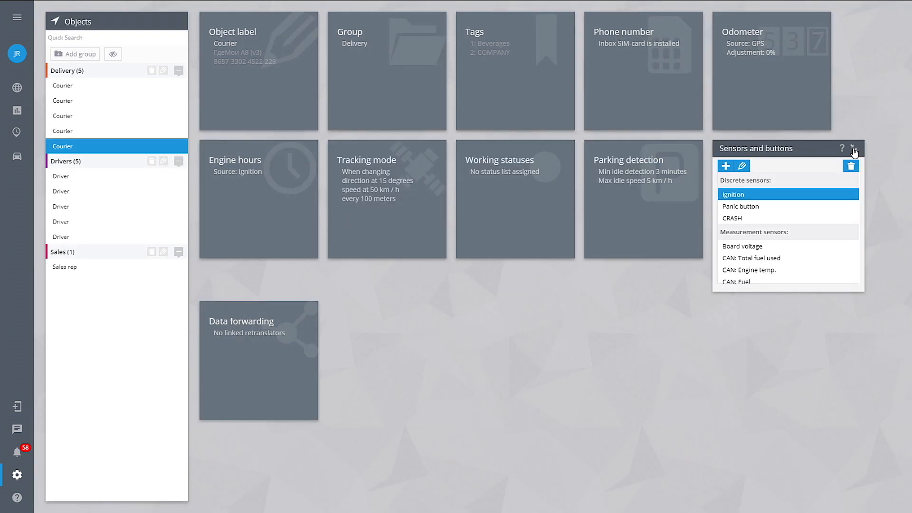
# - Select the Courier on the monitoring map to show its 94% fuel level reading
pyautogui.click(17, 87)
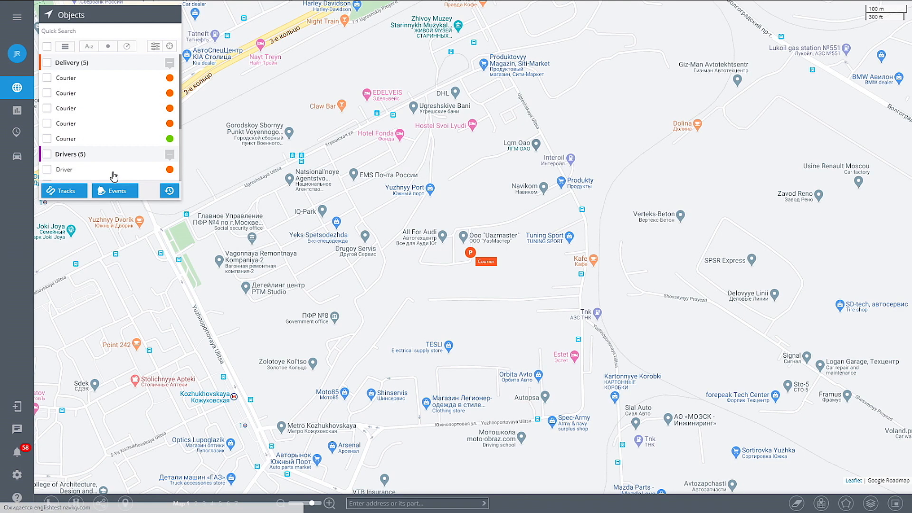
pyautogui.click(46, 138)
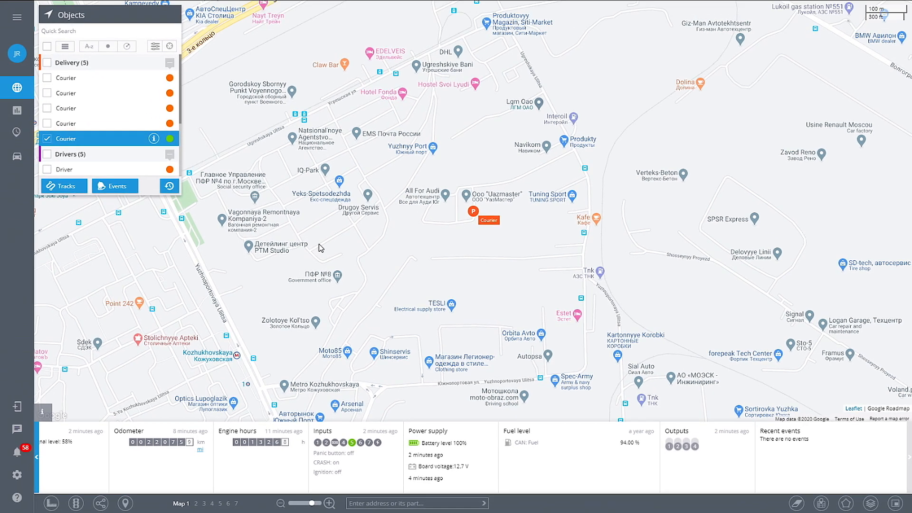
pyautogui.moveTo(319, 244)
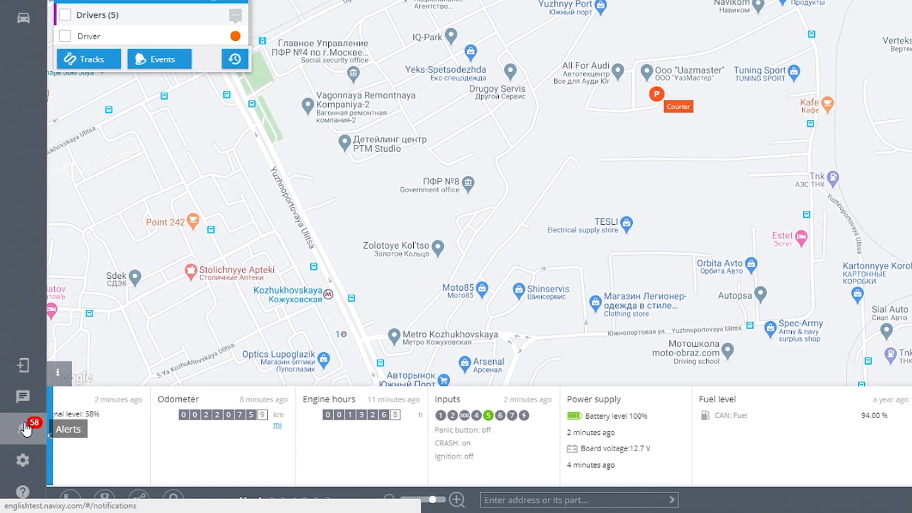
# - Create a Fuel level change alert rule for the Courier vehicle
pyautogui.click(23, 428)
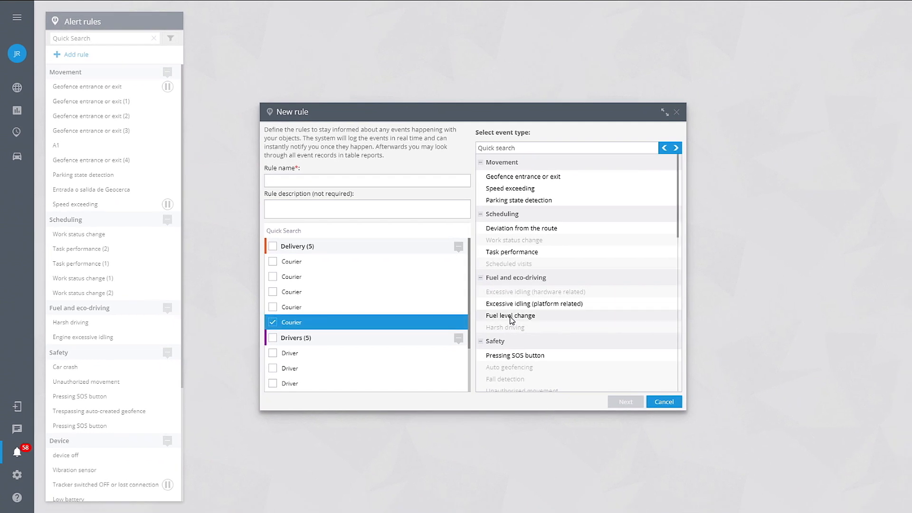
pyautogui.click(510, 315)
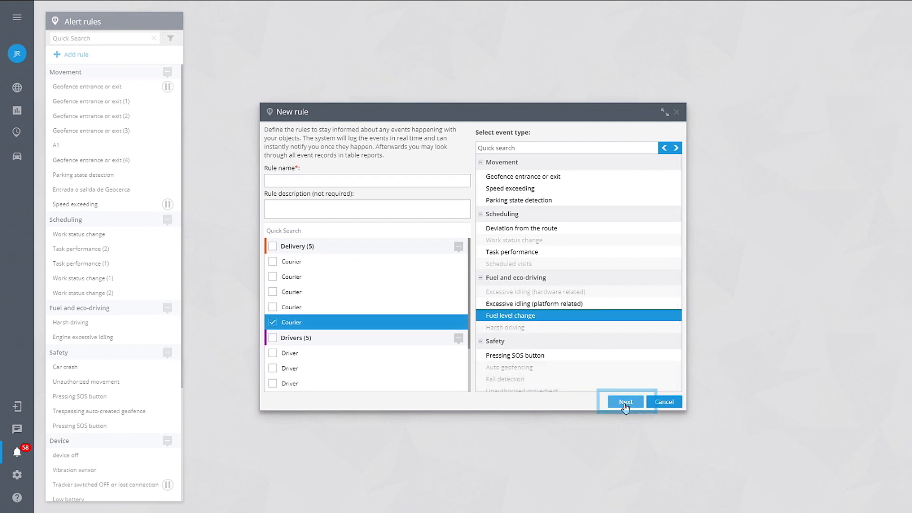
pyautogui.click(626, 401)
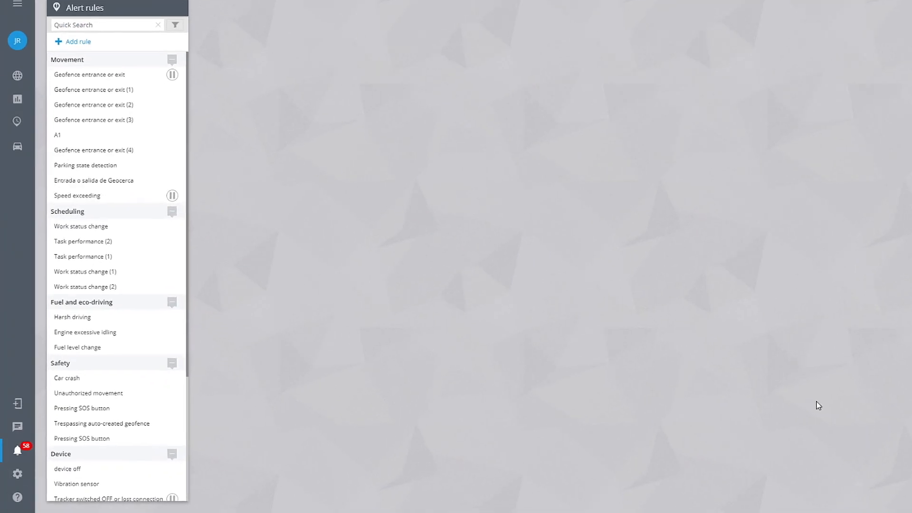
pyautogui.scroll(-3)
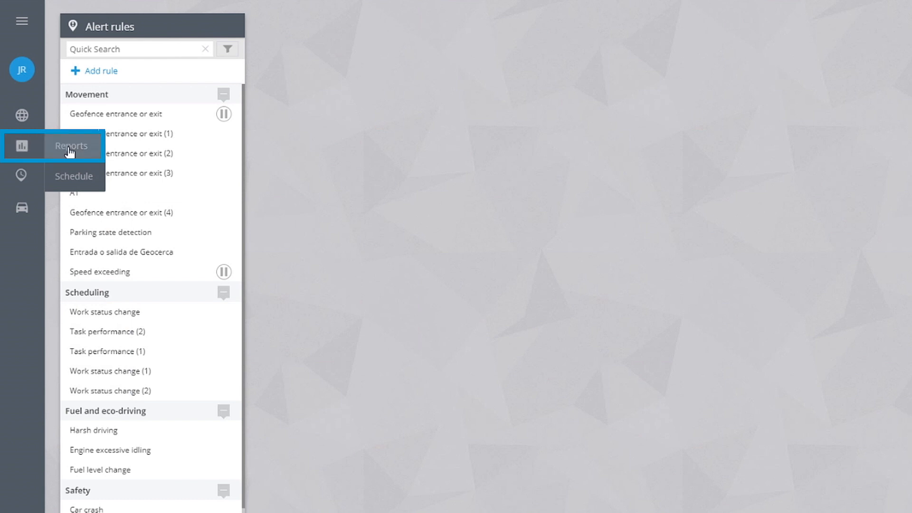
# - Build a Fuel volume report for the Driver, May 21 – Jun 06, 2020
pyautogui.click(21, 145)
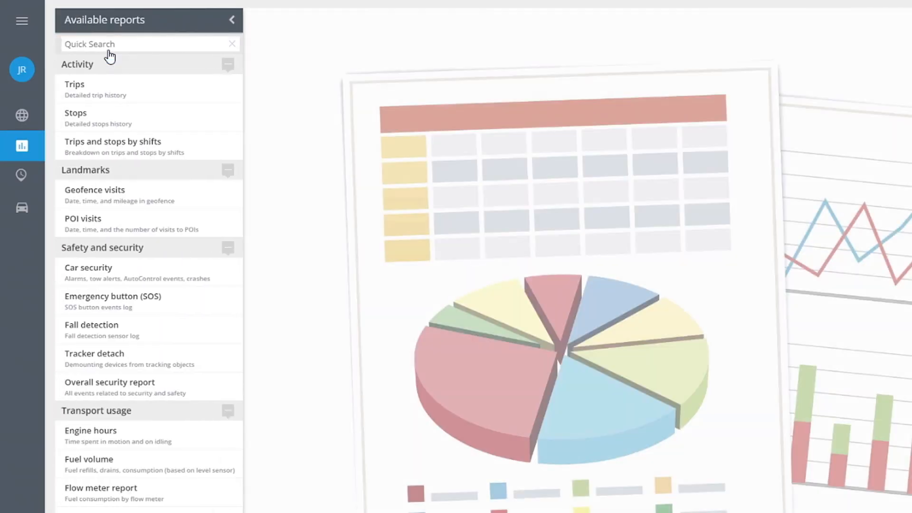
pyautogui.click(89, 458)
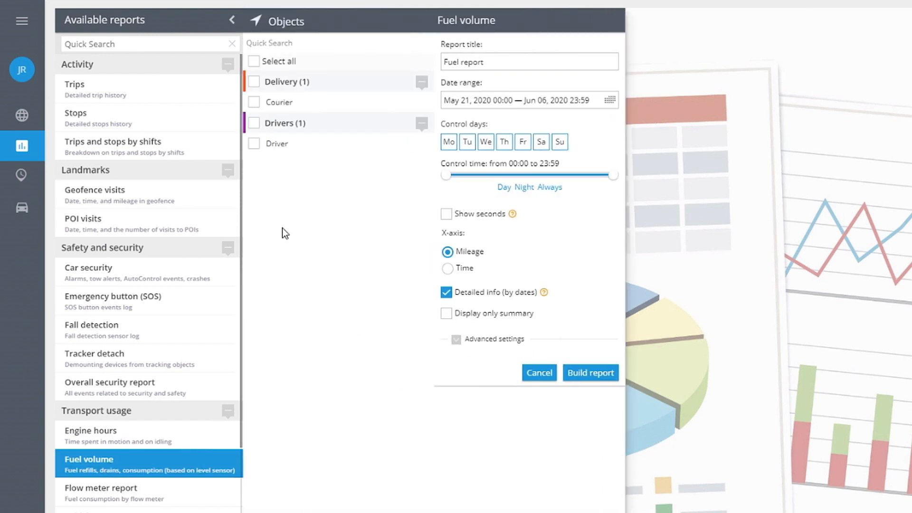
pyautogui.click(254, 122)
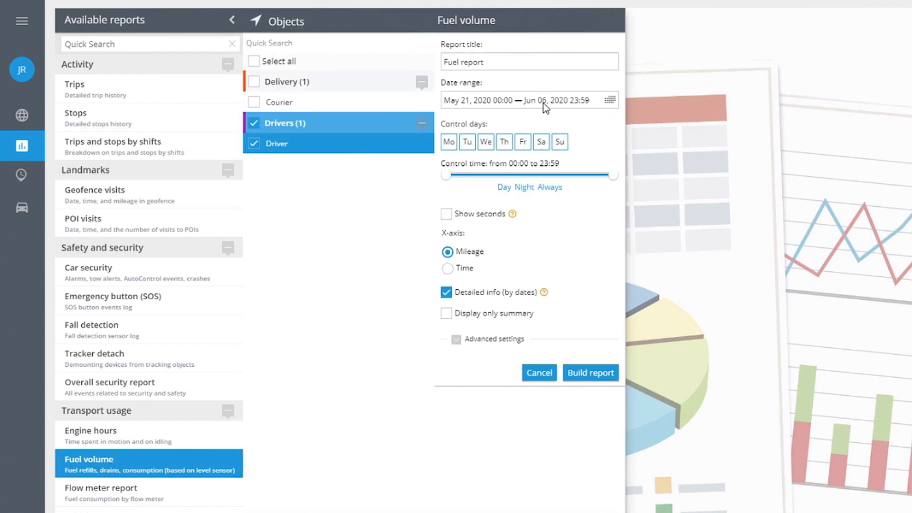
pyautogui.click(456, 339)
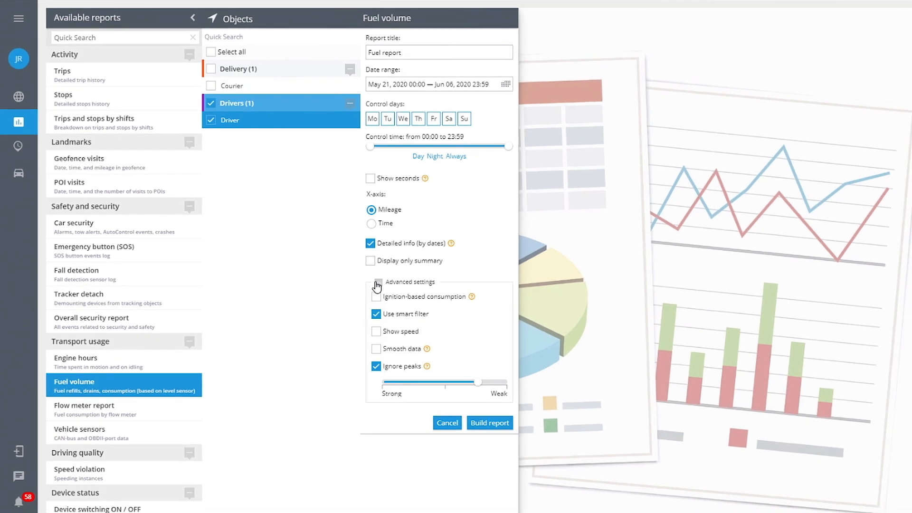
pyautogui.click(490, 423)
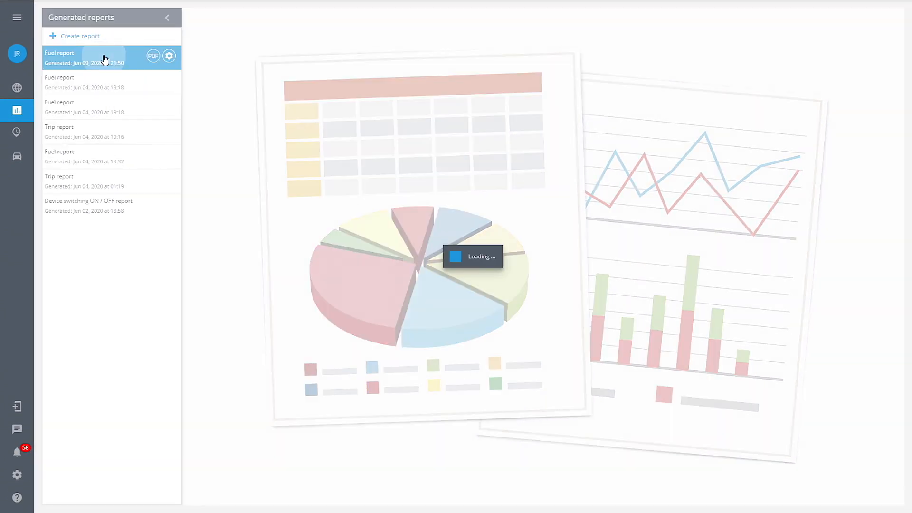
# - Open the newest Fuel report and scroll through its chart, fillings and daily details
pyautogui.click(83, 58)
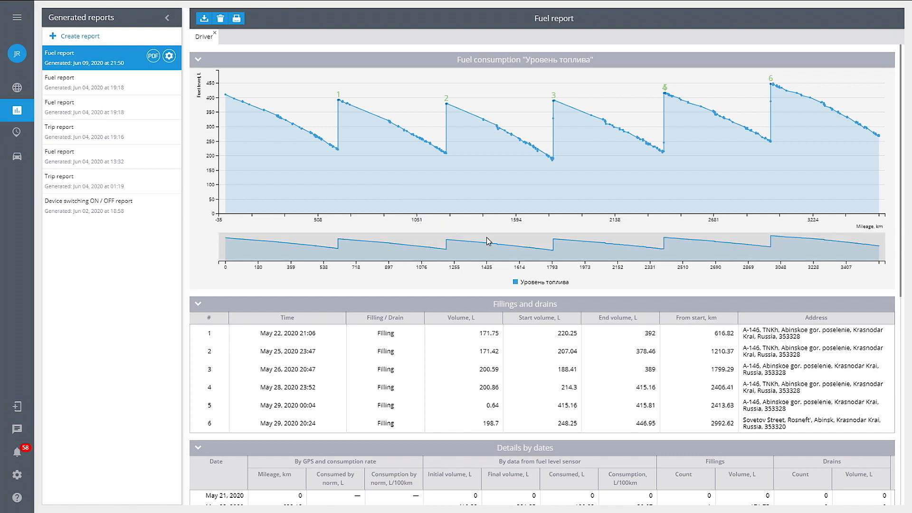
pyautogui.scroll(-3)
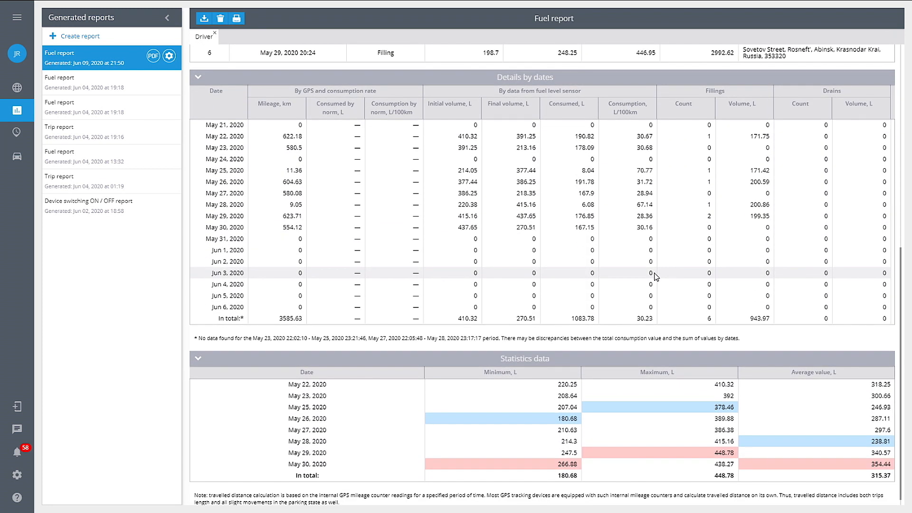